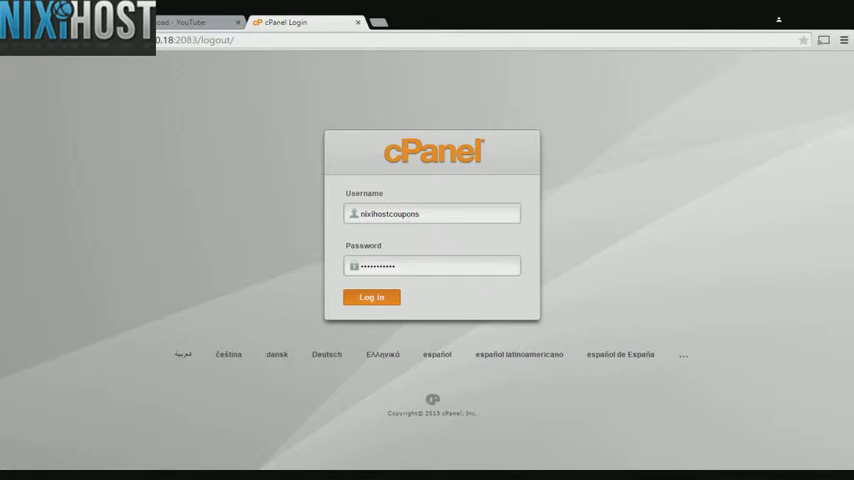
- Log in to cPanel and launch the Softaculous Apps Installer from the Software section
left_click(372, 296)
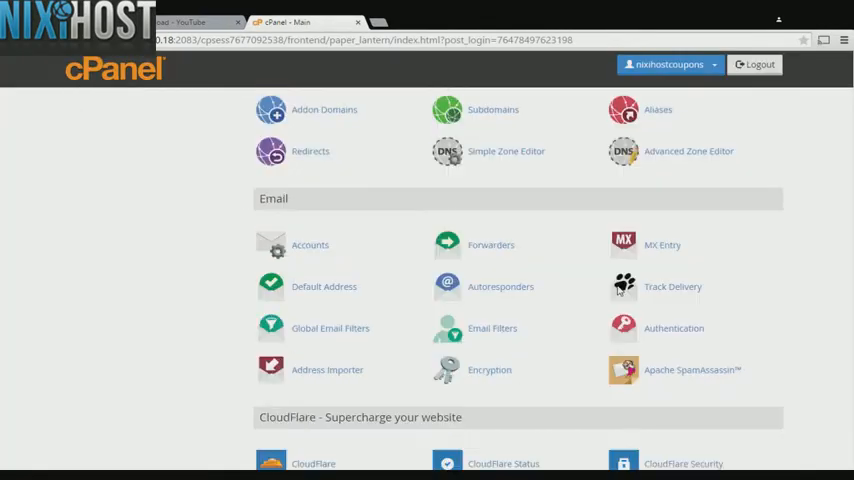
scroll("down", 3)
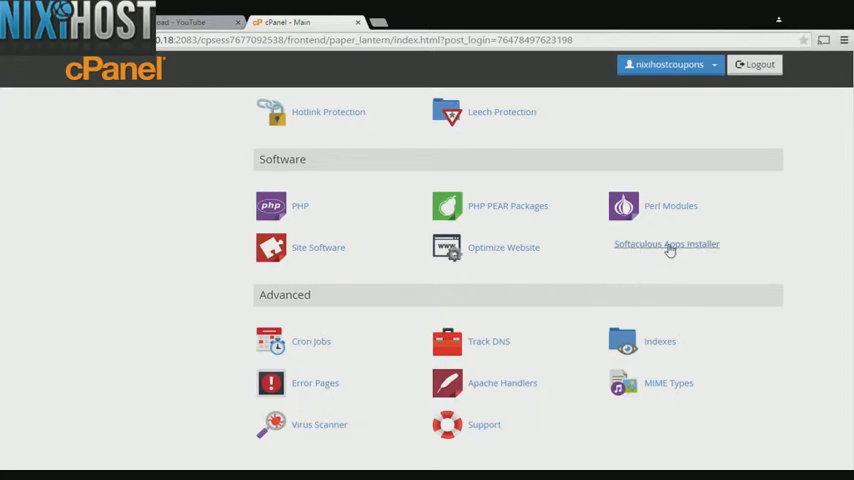
left_click(666, 244)
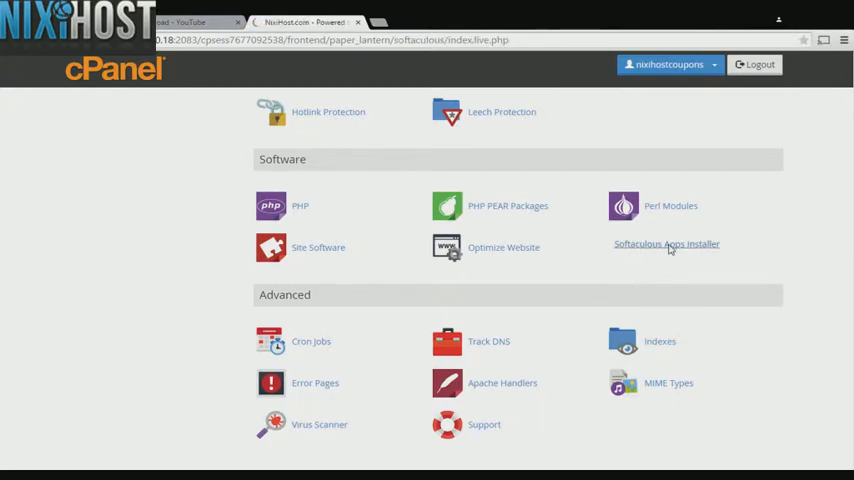
- Open the Dolibarr 3.7.0 application page from the ERP category
left_click(666, 244)
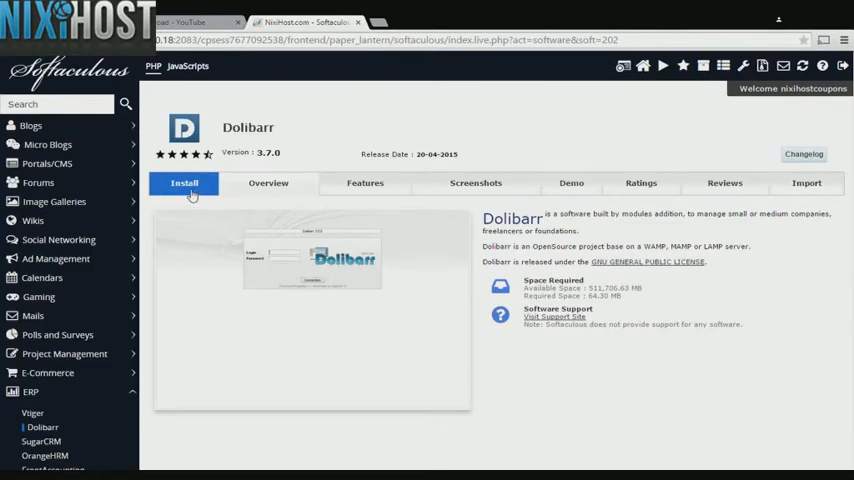
left_click(184, 184)
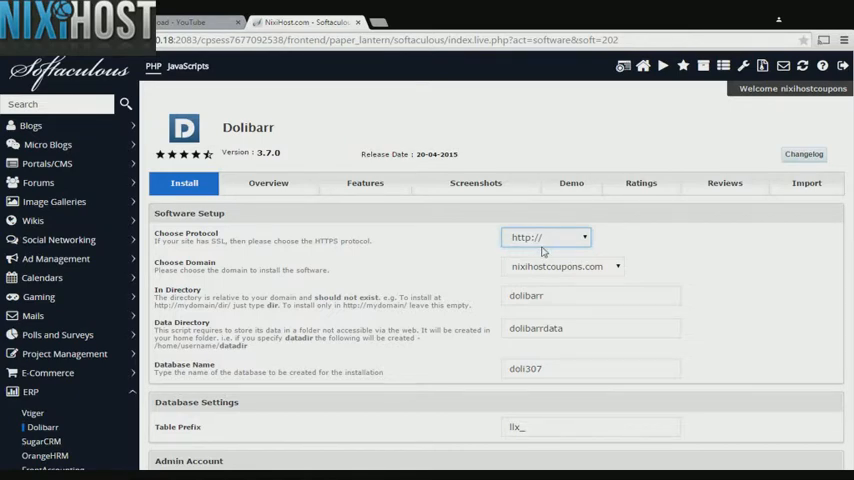
left_click(544, 236)
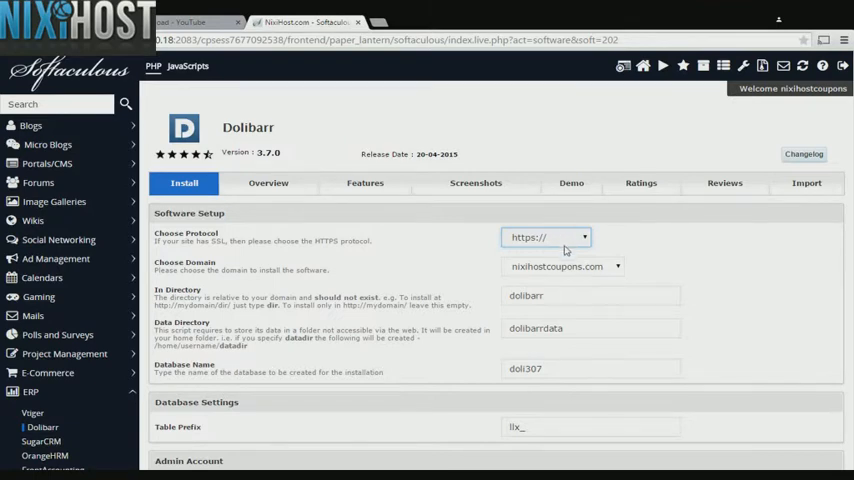
left_click(546, 236)
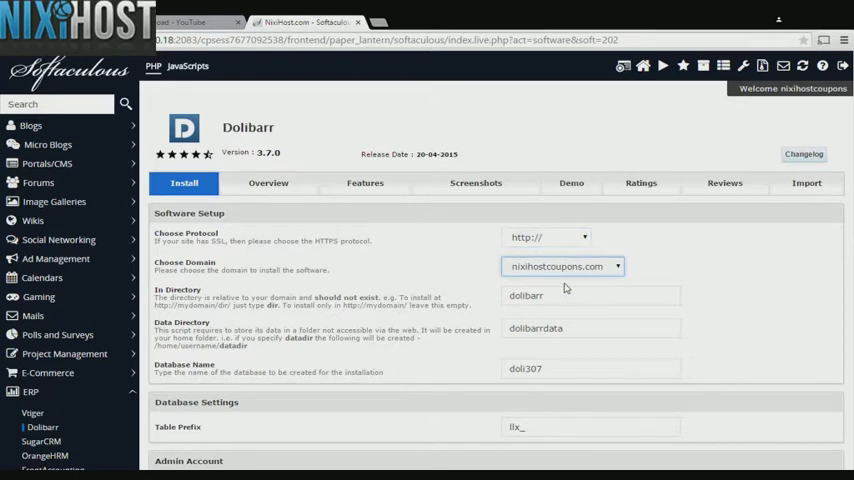
left_click(590, 296)
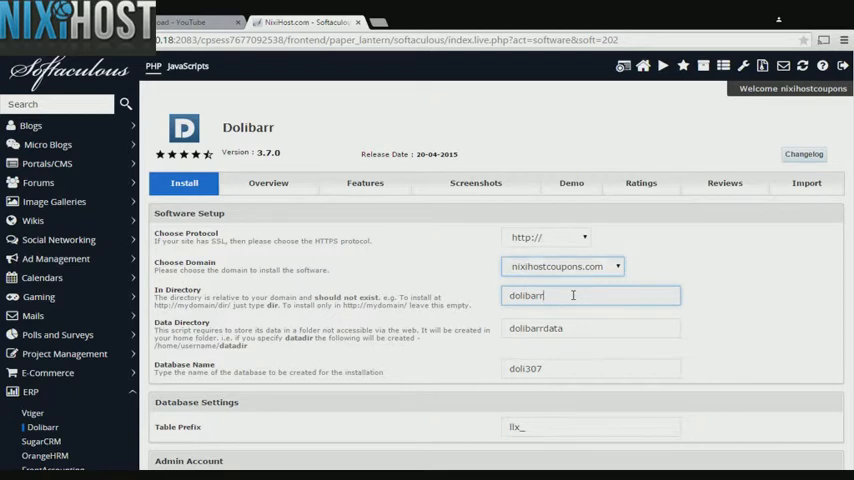
double_click(524, 296)
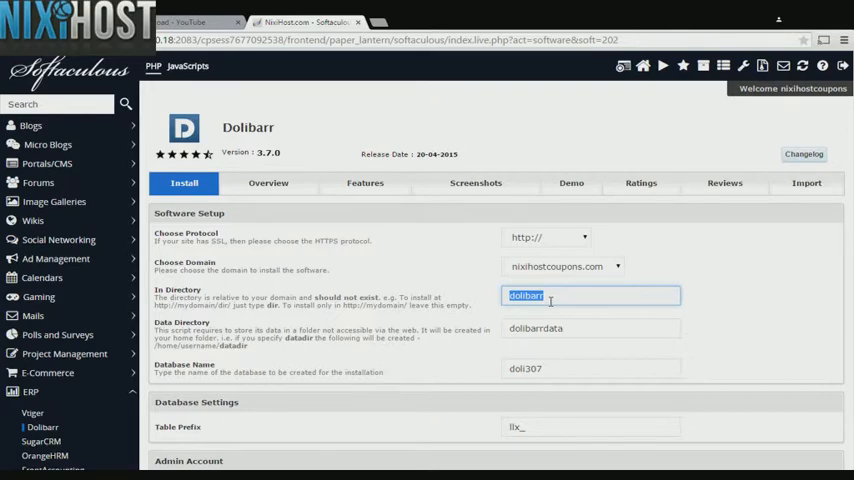
scroll("down", 3)
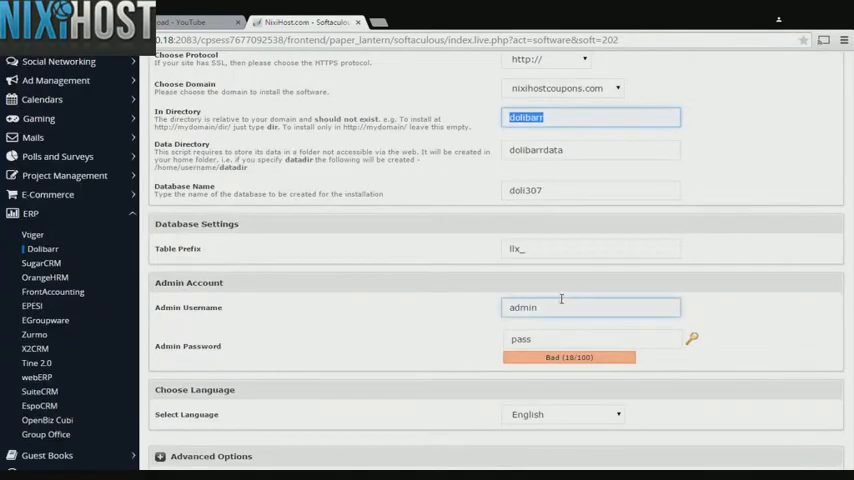
left_click(590, 308)
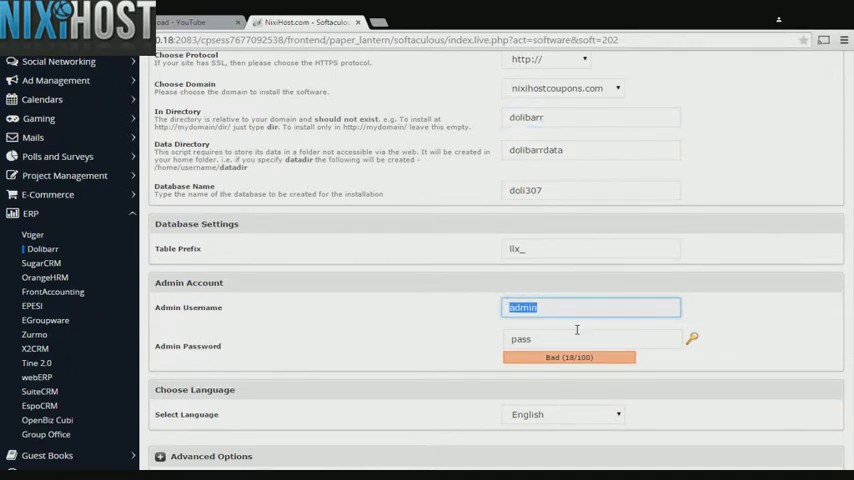
left_click(590, 338)
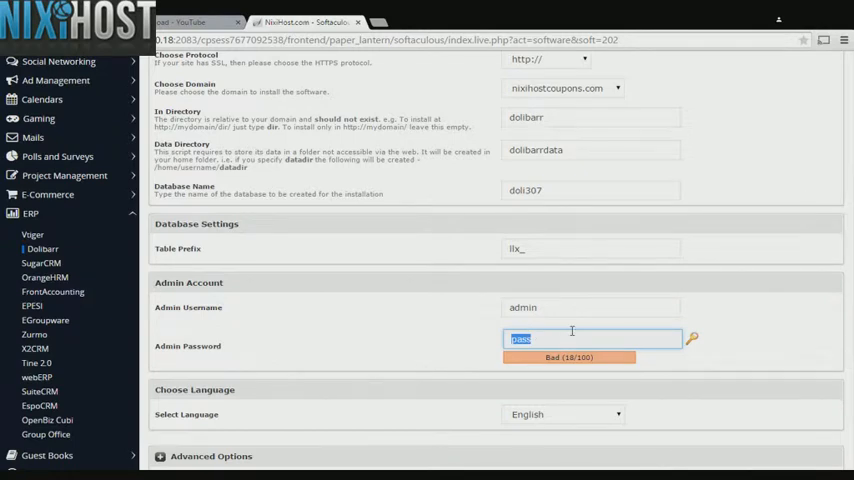
scroll("down", 3)
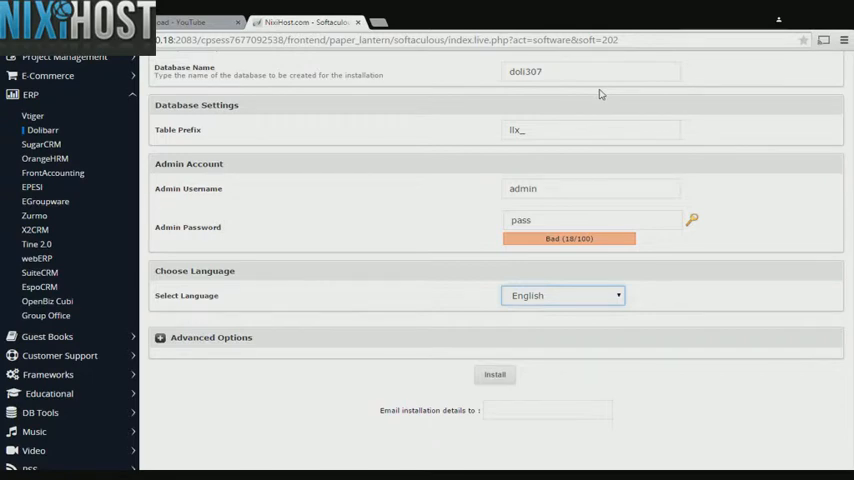
scroll("down", 3)
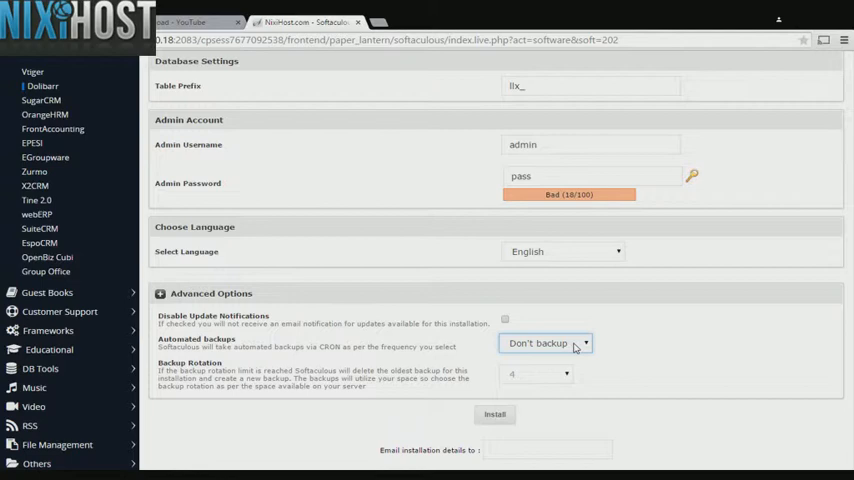
mouse_move(576, 348)
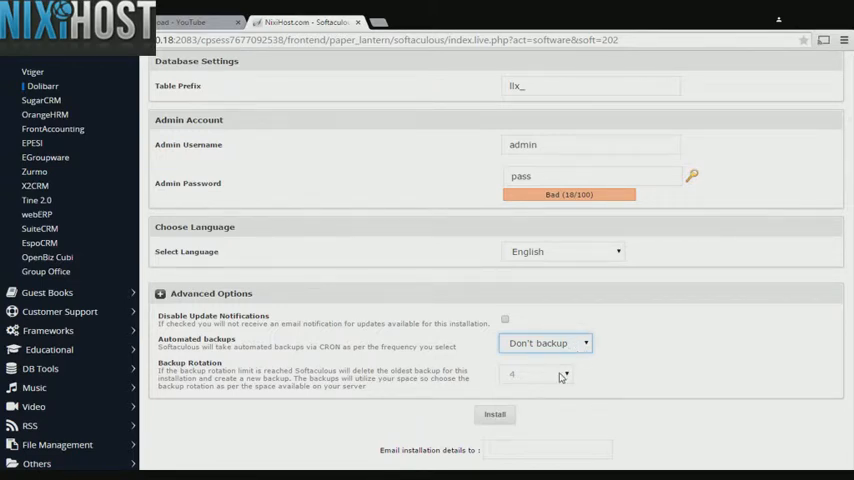
- Set automated backups to once a day and submit the Dolibarr install
left_click(548, 342)
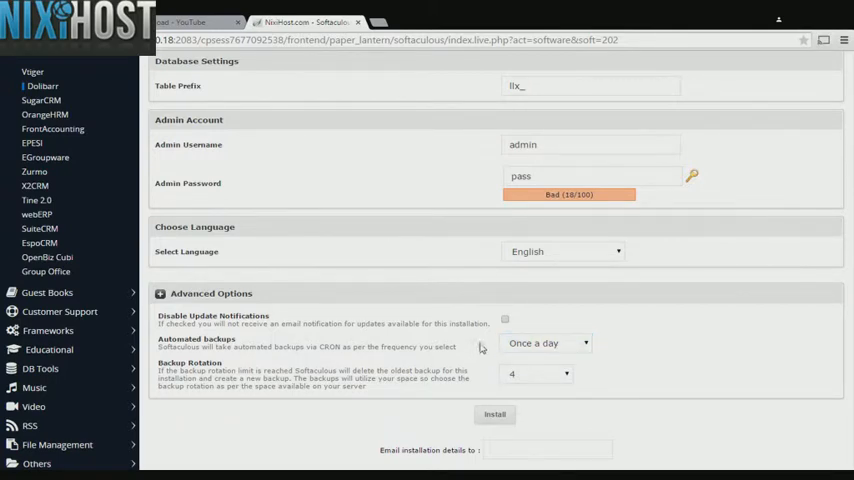
mouse_move(484, 368)
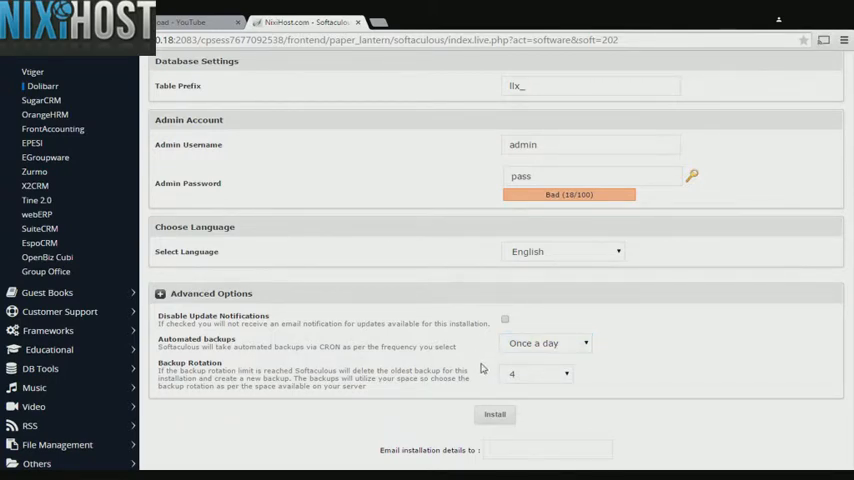
left_click(496, 414)
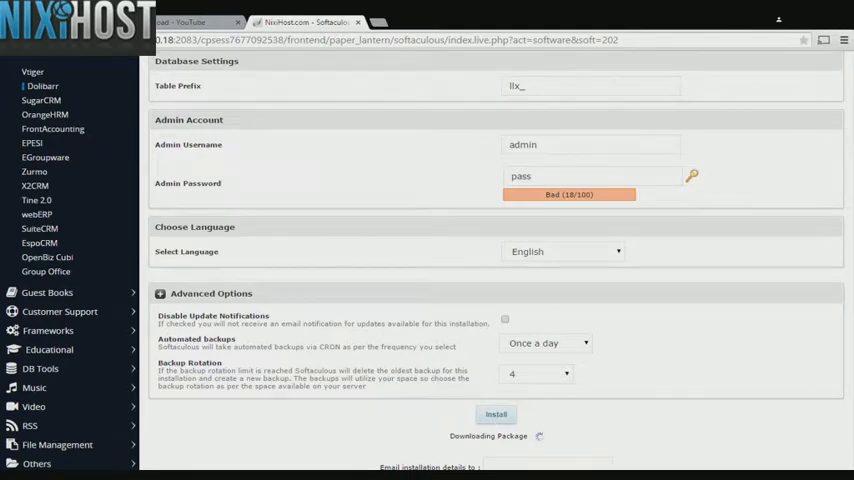
left_click(496, 414)
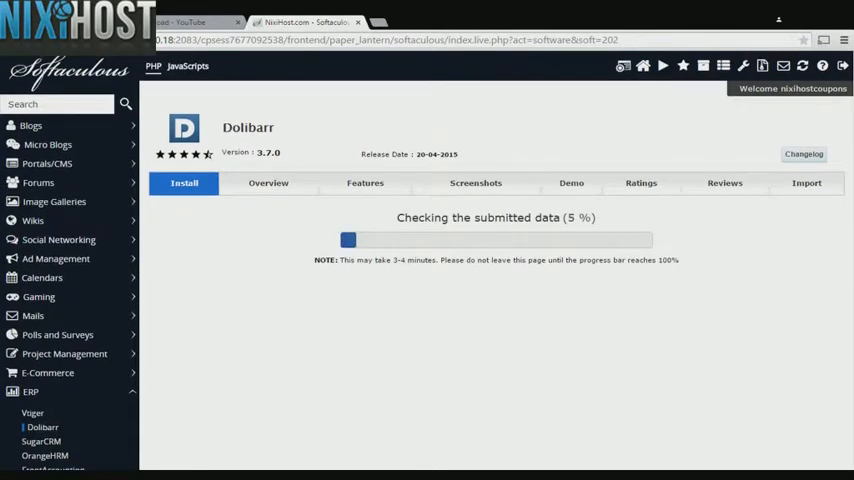